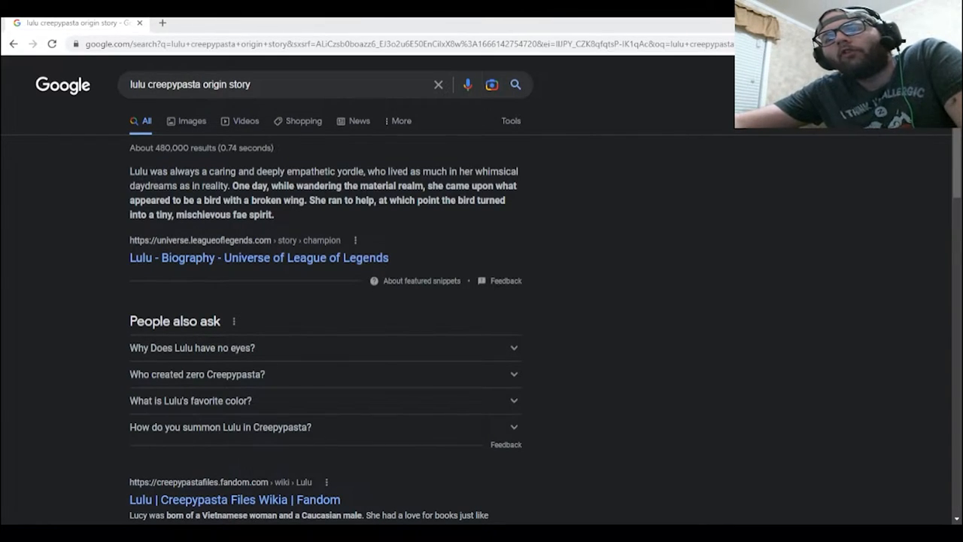
Step: Open the 'Lulu | Creepypasta Files Wikia | Fandom' result from the origin story search
scroll("down", 3)
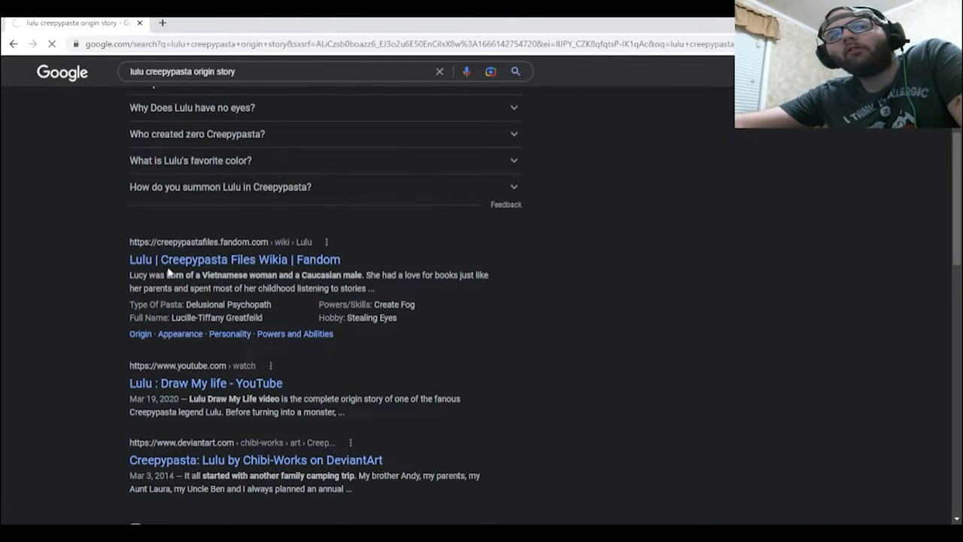
left_click(234, 259)
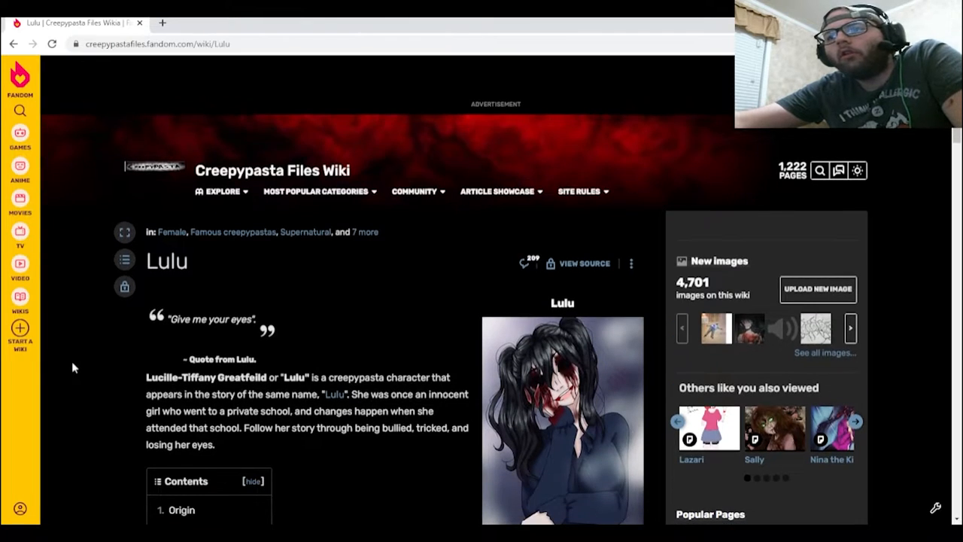
left_click_drag(169, 319, 205, 318)
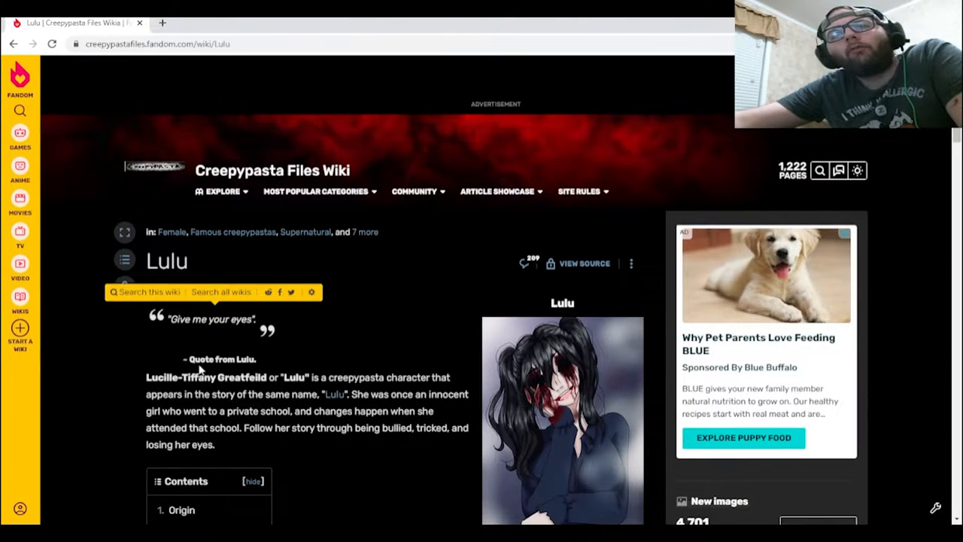
double_click(162, 377)
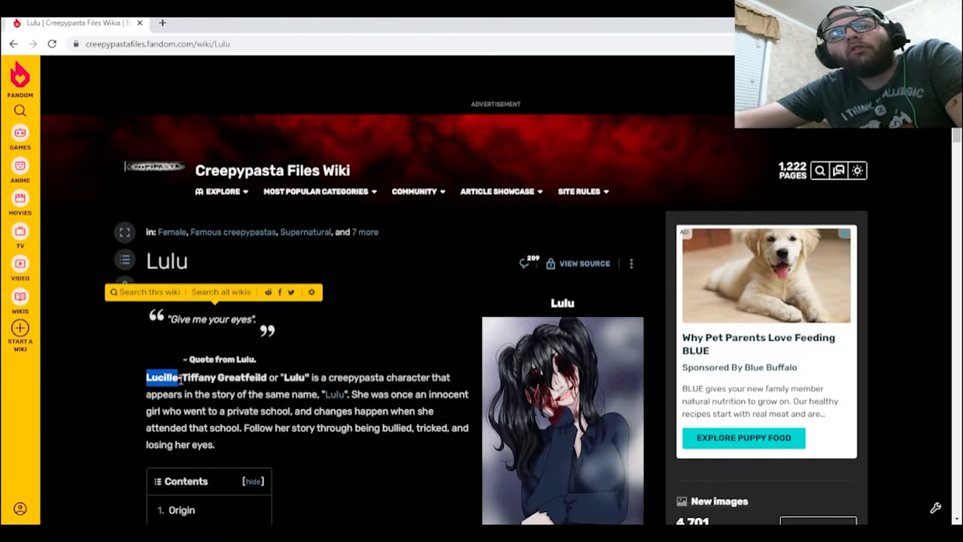
left_click_drag(180, 377, 297, 377)
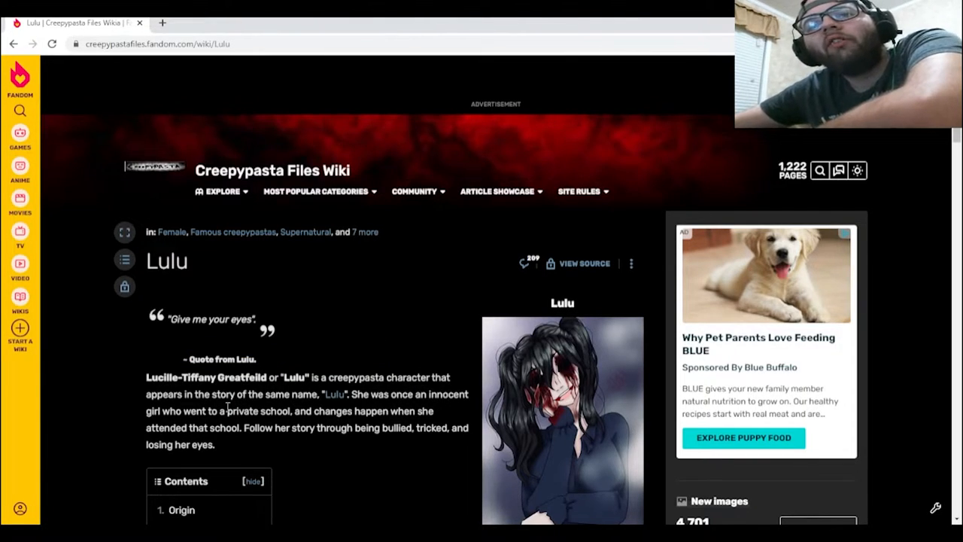
mouse_move(369, 421)
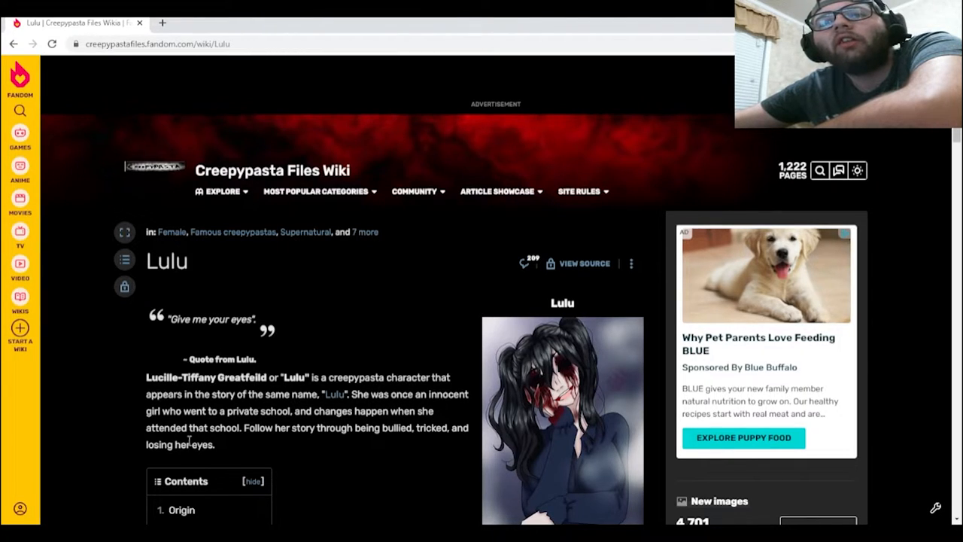
mouse_move(381, 447)
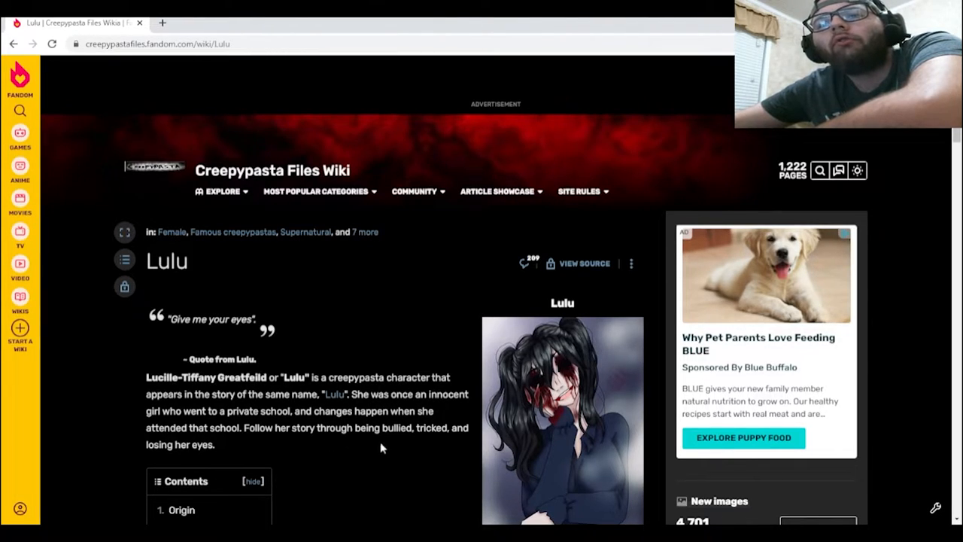
scroll("down", 3)
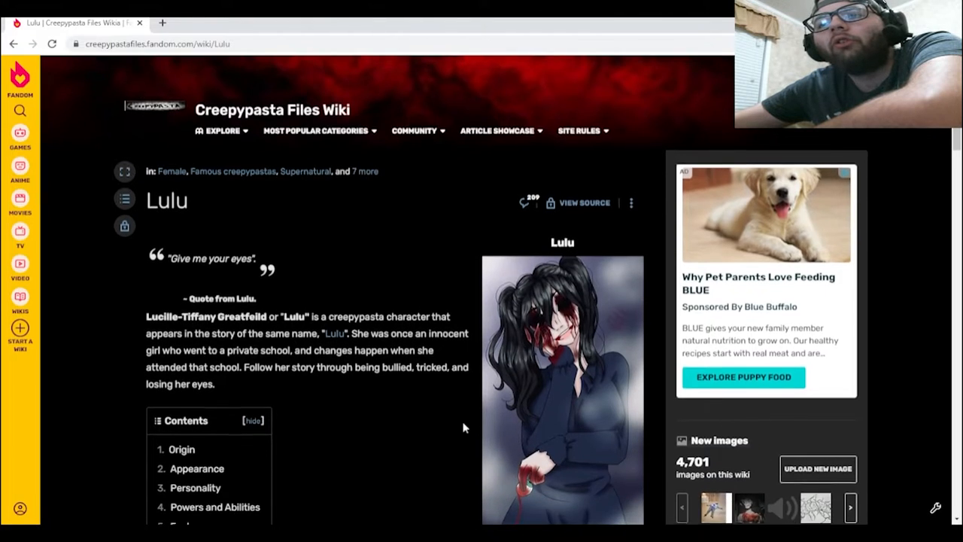
scroll("down", 3)
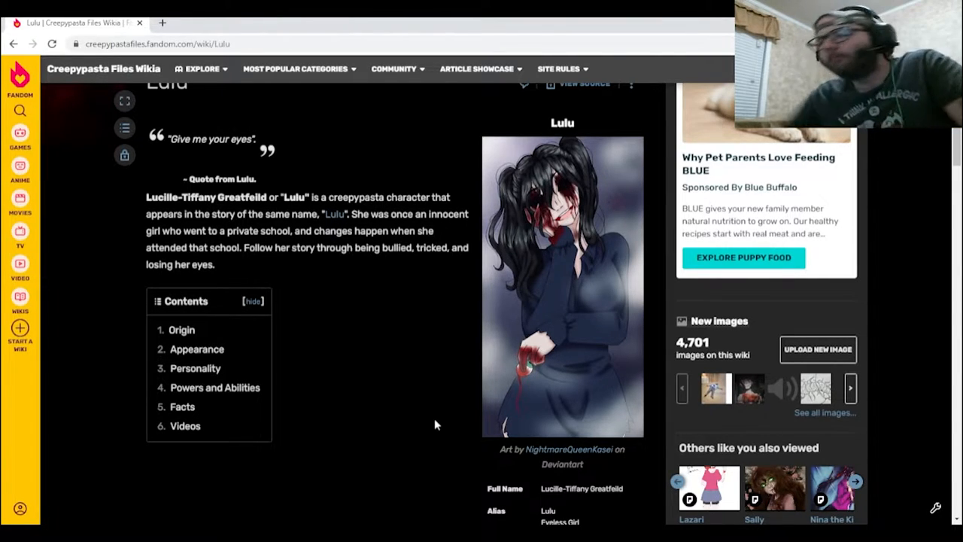
scroll("down", 3)
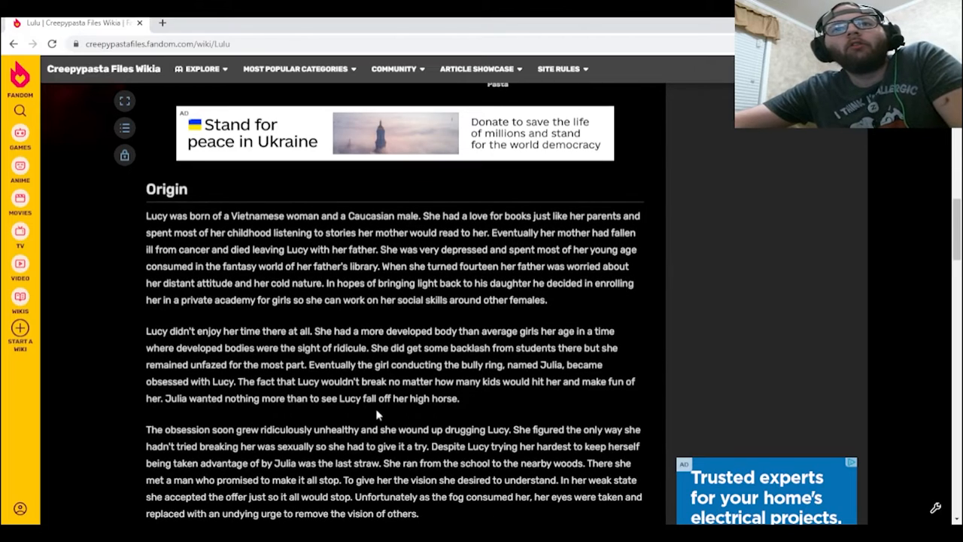
left_click_drag(146, 215, 197, 215)
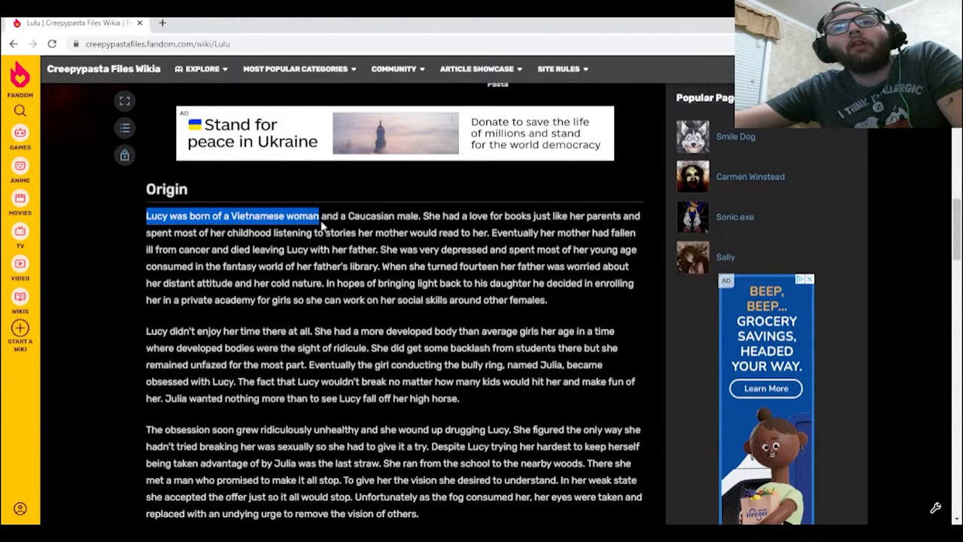
left_click_drag(316, 216, 530, 216)
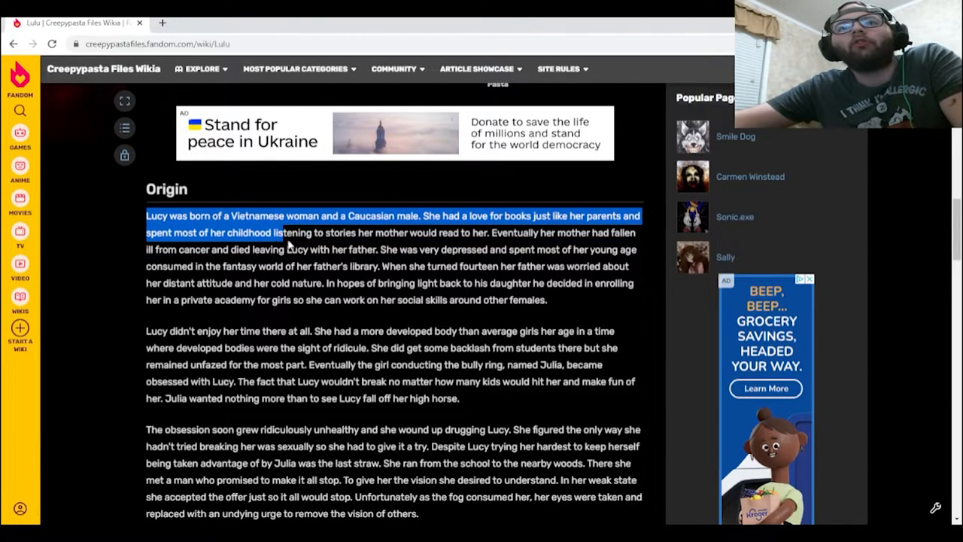
left_click(331, 243)
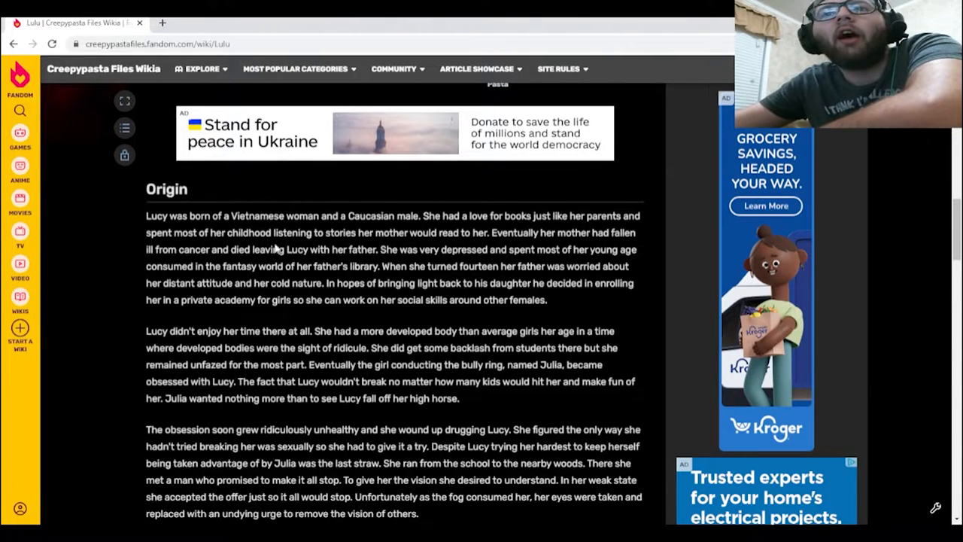
mouse_move(388, 249)
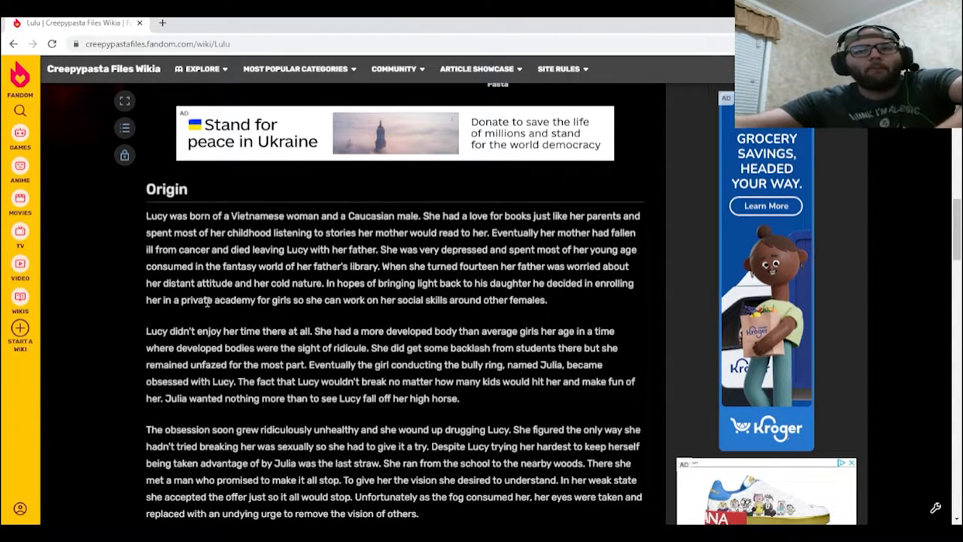
scroll("down", 3)
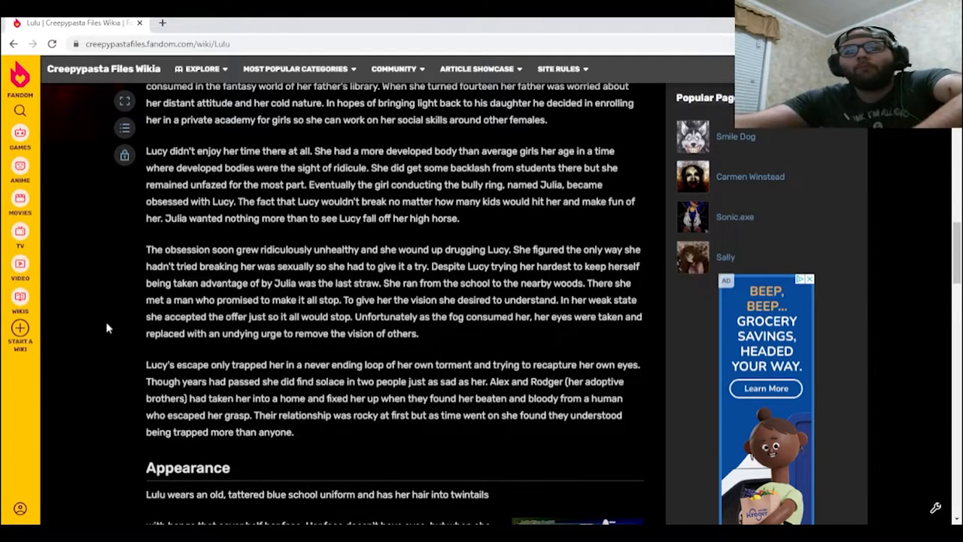
scroll("down", 3)
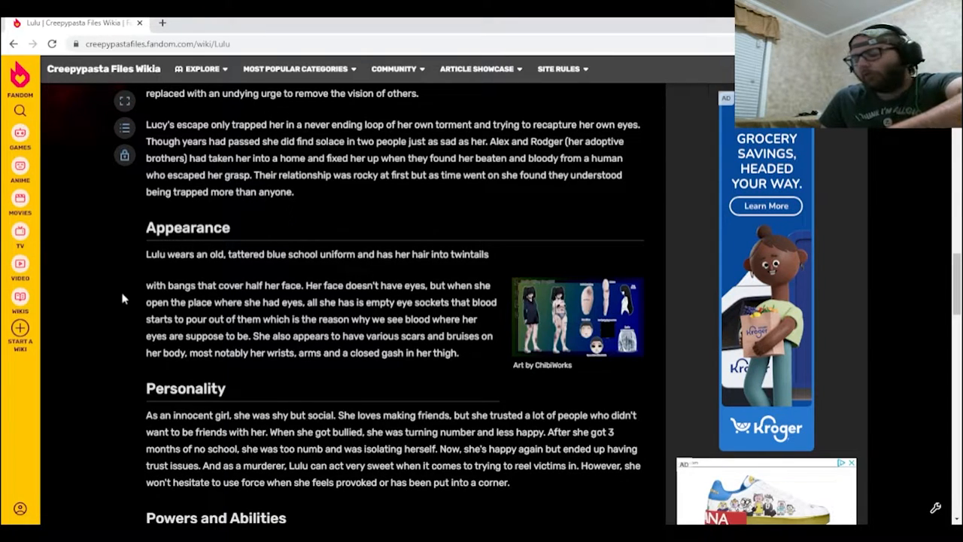
scroll("down", 3)
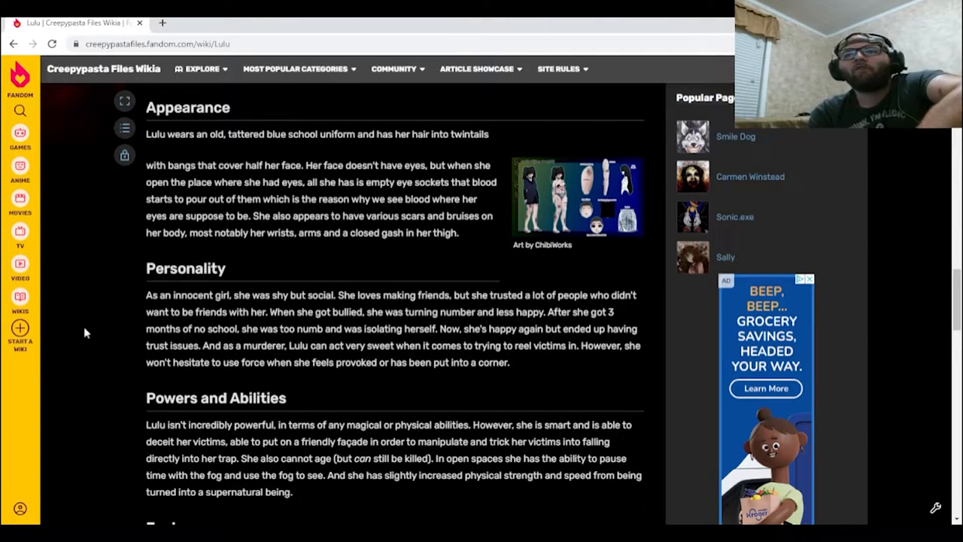
Step: Read Lulu's Powers and Abilities section and the opening Facts entries
scroll("down", 3)
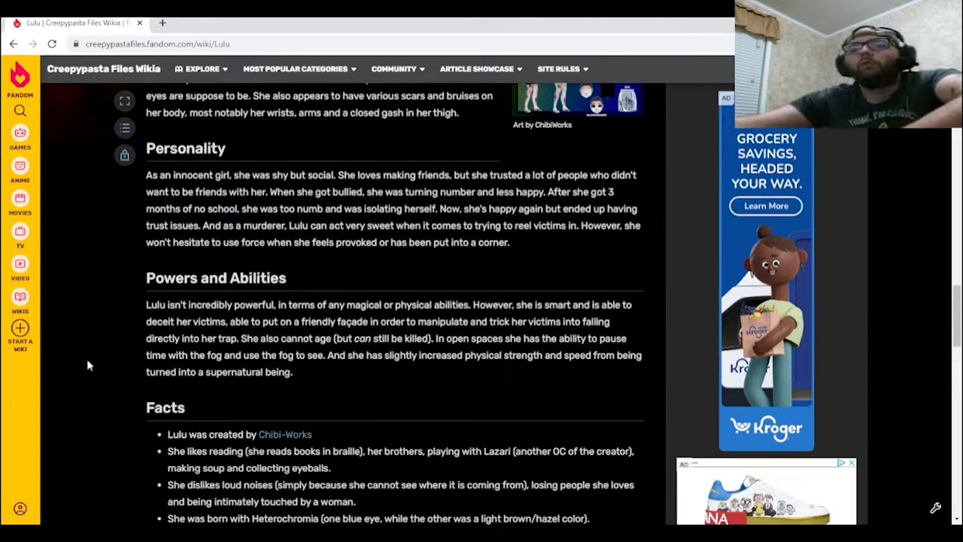
scroll("down", 3)
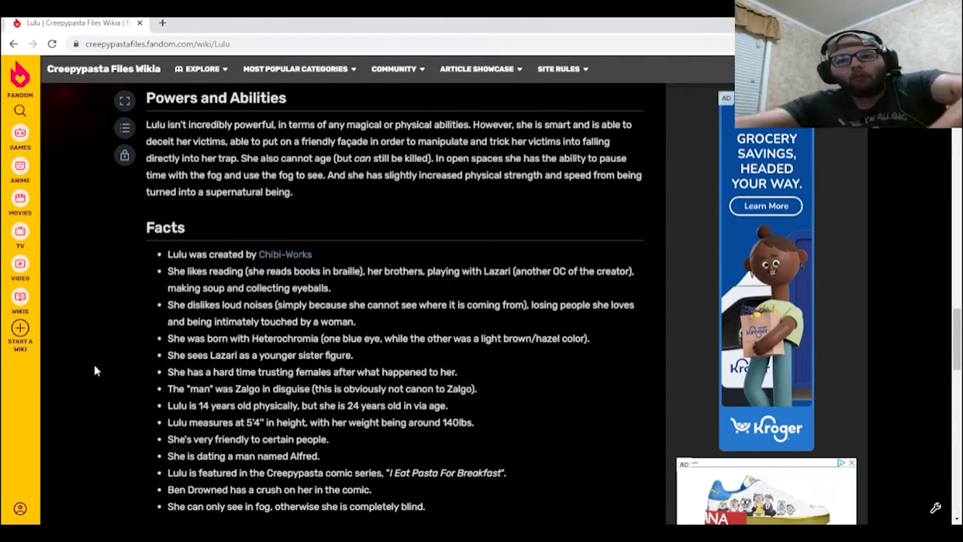
Step: Read the rest of Lulu's Facts list until the Videos section appears
scroll("down", 3)
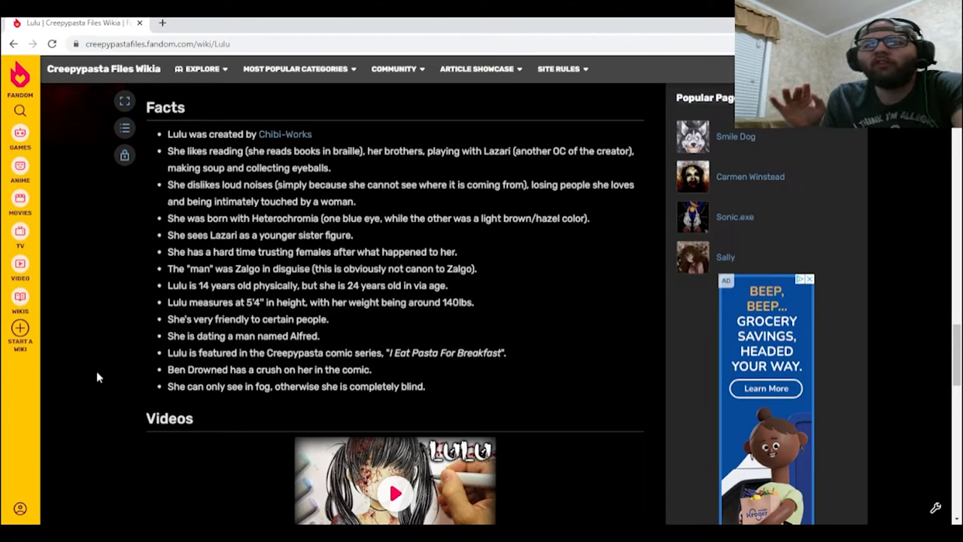
Step: Scroll from the Facts section back to the article header and intro beside Lulu's portrait
scroll("down", 3)
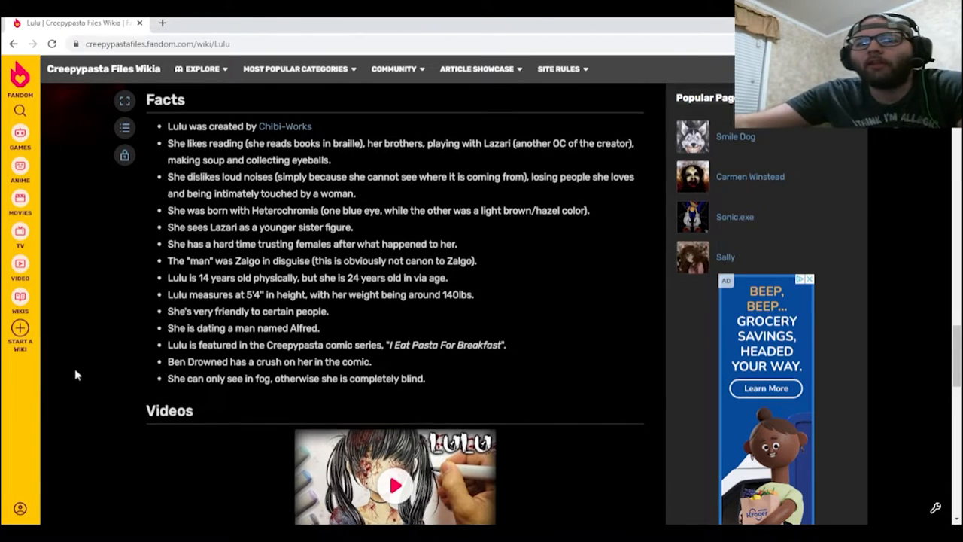
scroll("down", 3)
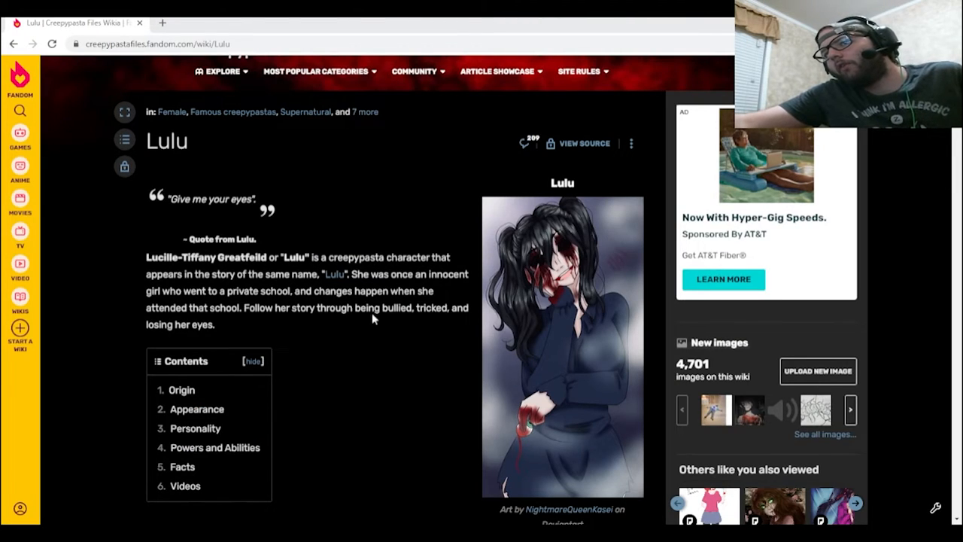
mouse_move(585, 398)
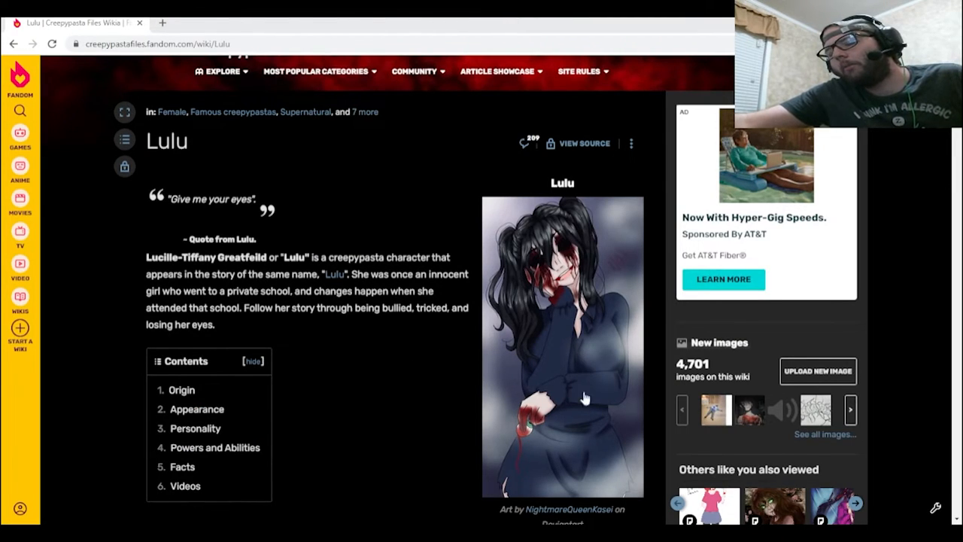
scroll("down", 3)
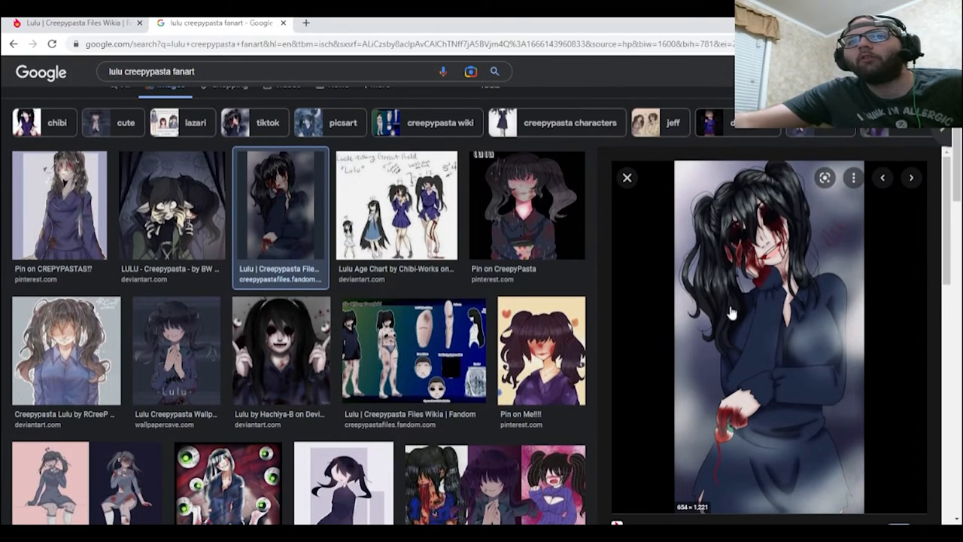
mouse_move(752, 324)
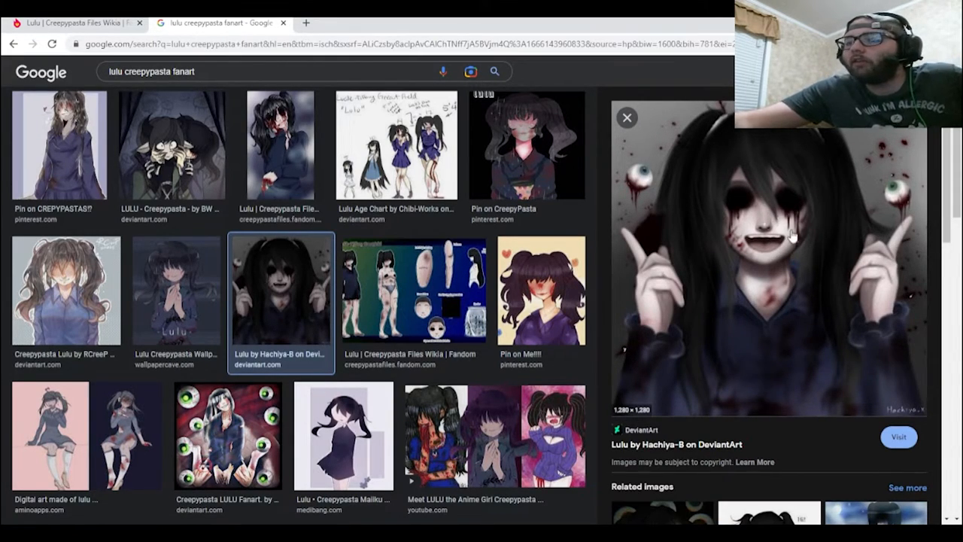
mouse_move(686, 212)
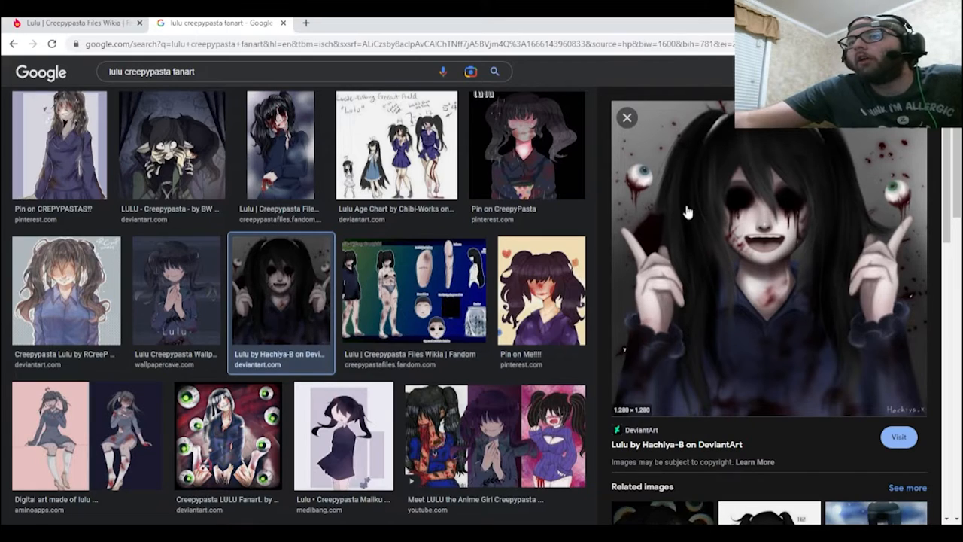
mouse_move(743, 229)
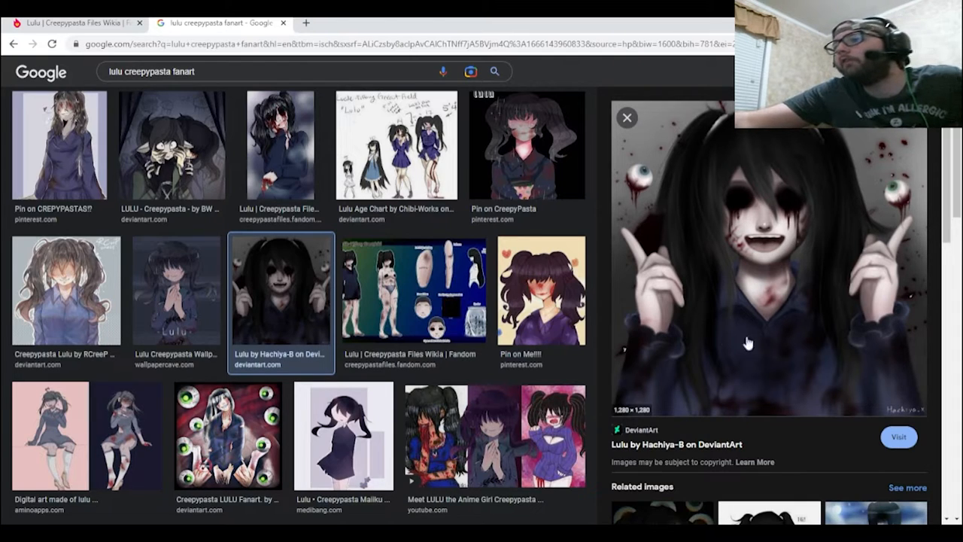
mouse_move(696, 242)
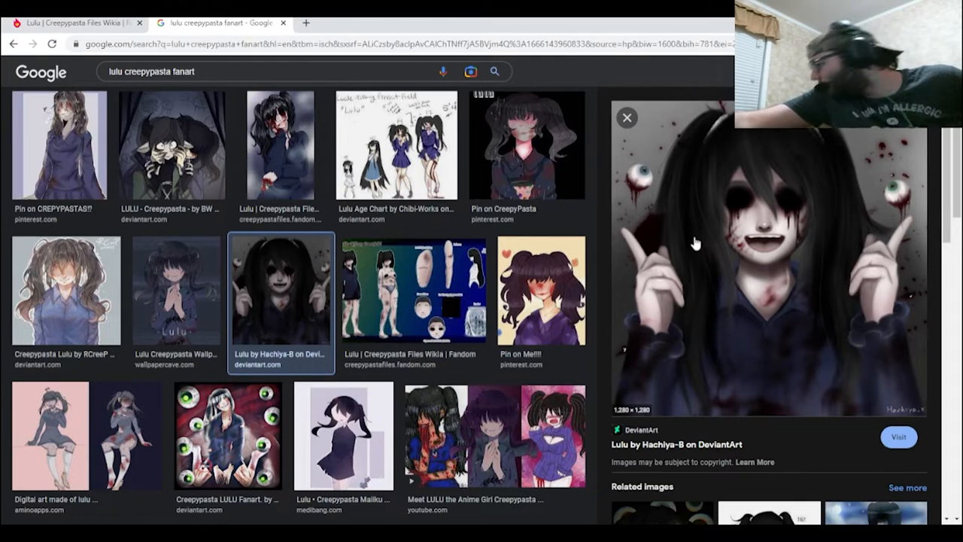
mouse_move(890, 209)
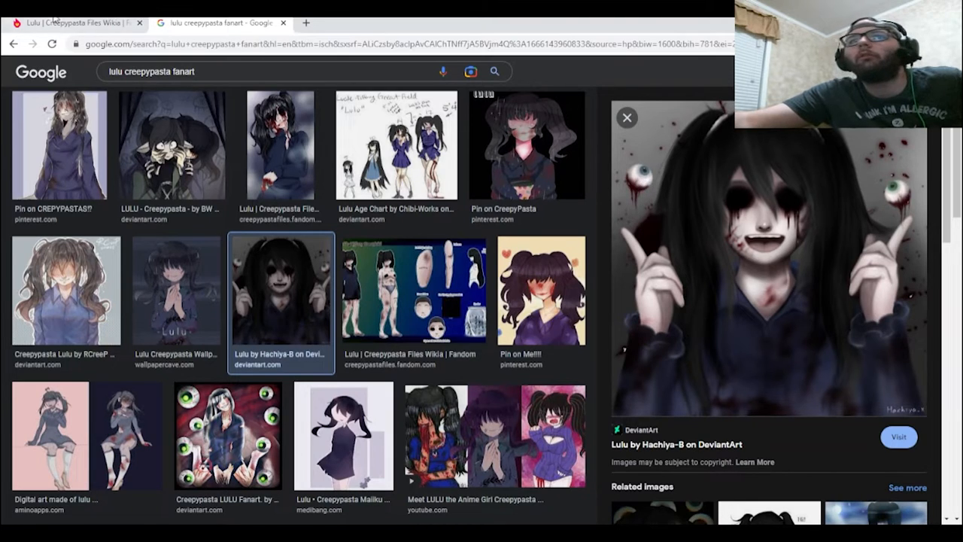
Step: Return to Lulu's wiki article and highlight the heterochromia fact in her Facts list
left_click(71, 22)
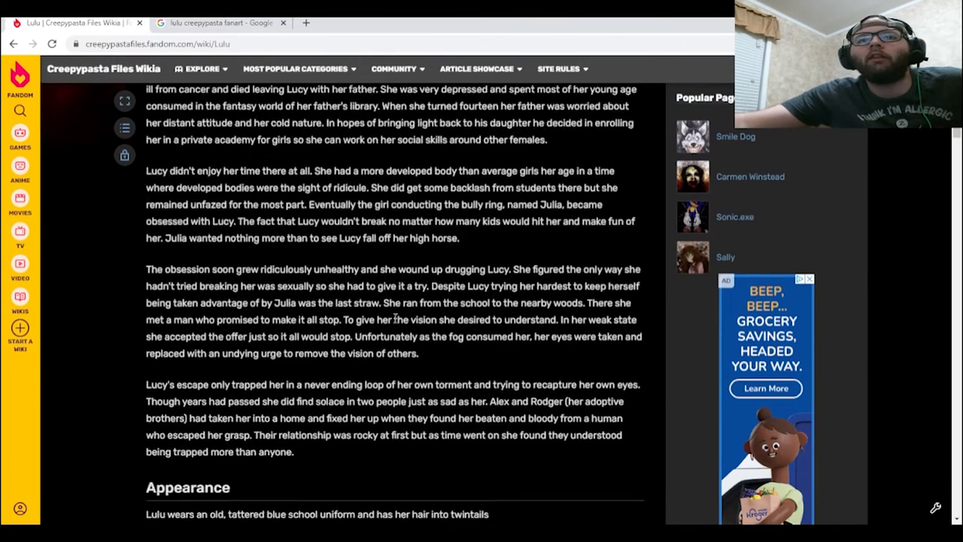
scroll("down", 3)
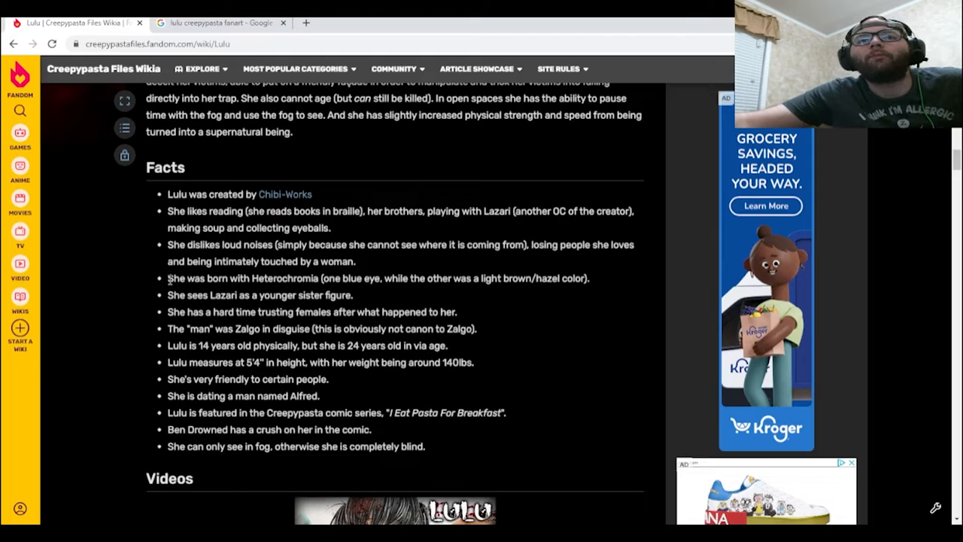
left_click_drag(167, 278, 343, 277)
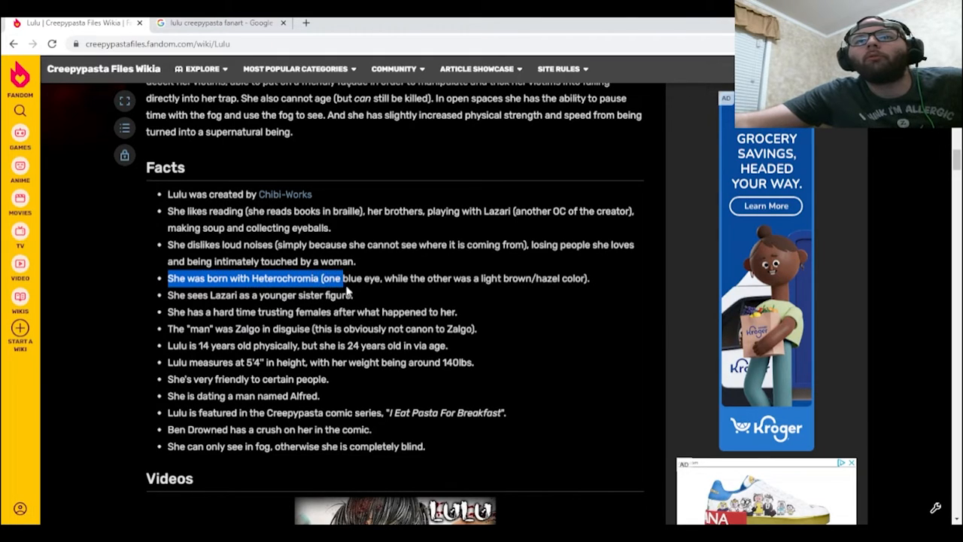
left_click_drag(343, 278, 542, 278)
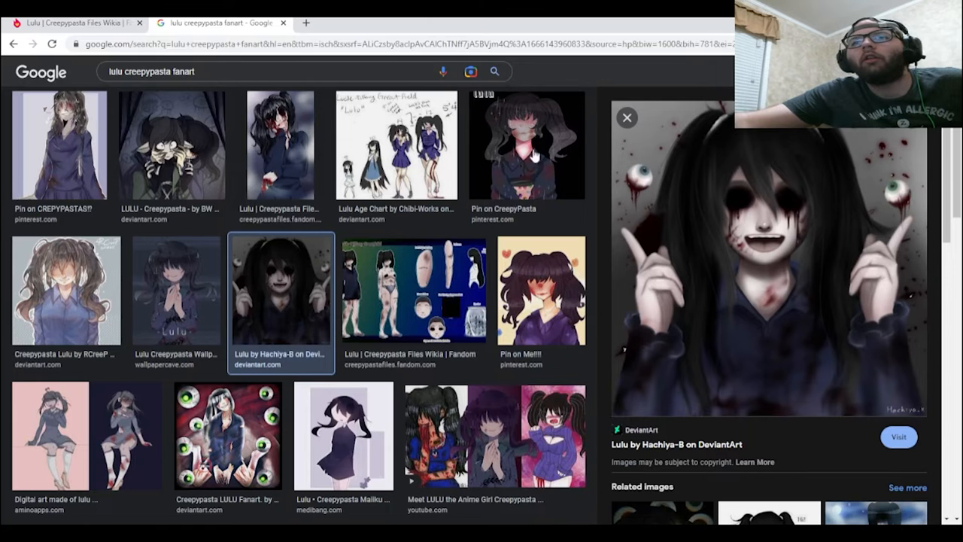
mouse_move(652, 173)
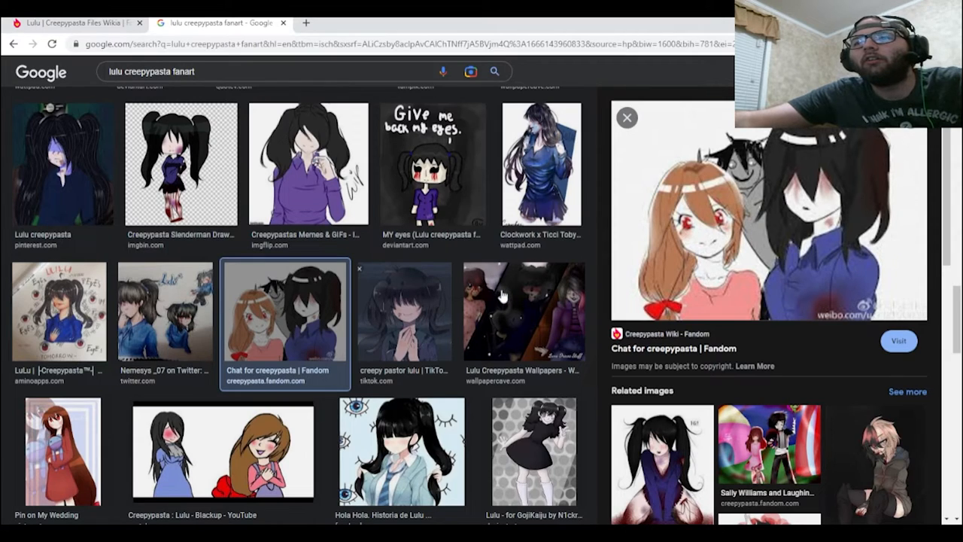
Step: Preview the 'Lulu Creepypasta Wallpapers - Wallpaper Cave' image showing three characters
left_click(523, 311)
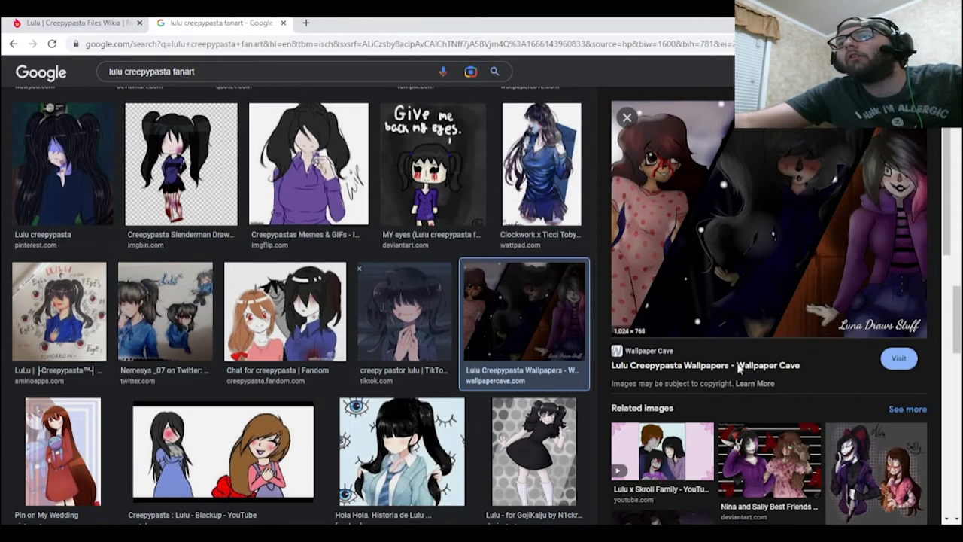
Step: Open the 1024×768 Lulu, Sally and Nina wallpaper by Luna Draws Stuff in a new tab
left_click(898, 358)
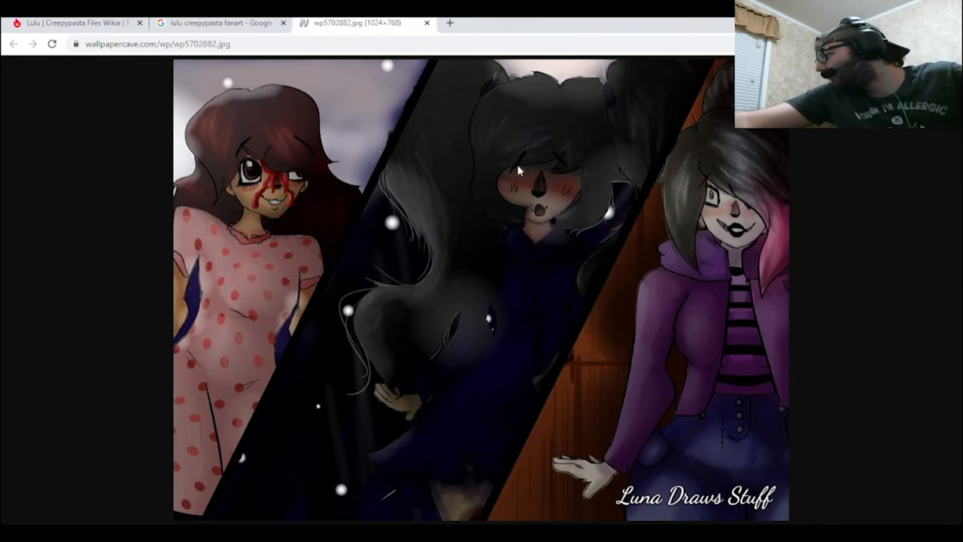
mouse_move(524, 237)
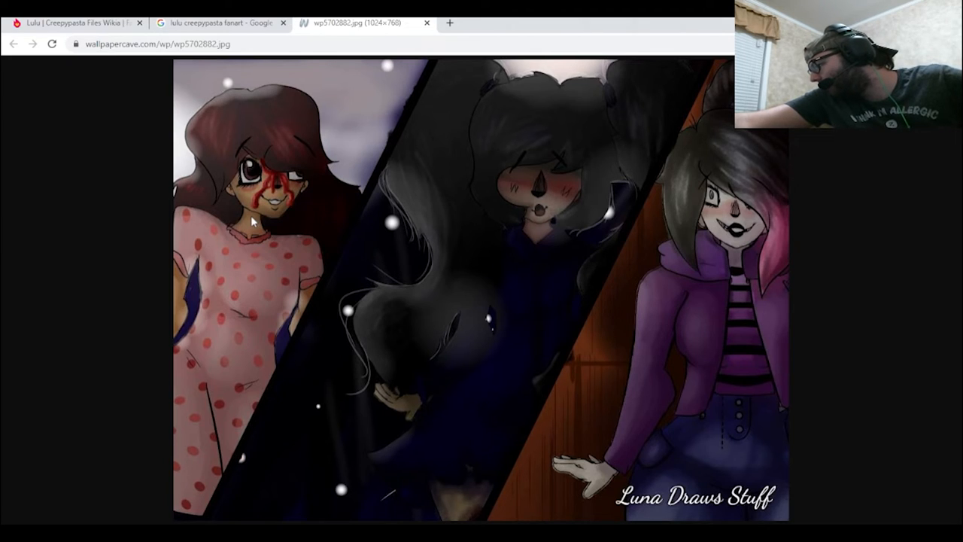
mouse_move(744, 288)
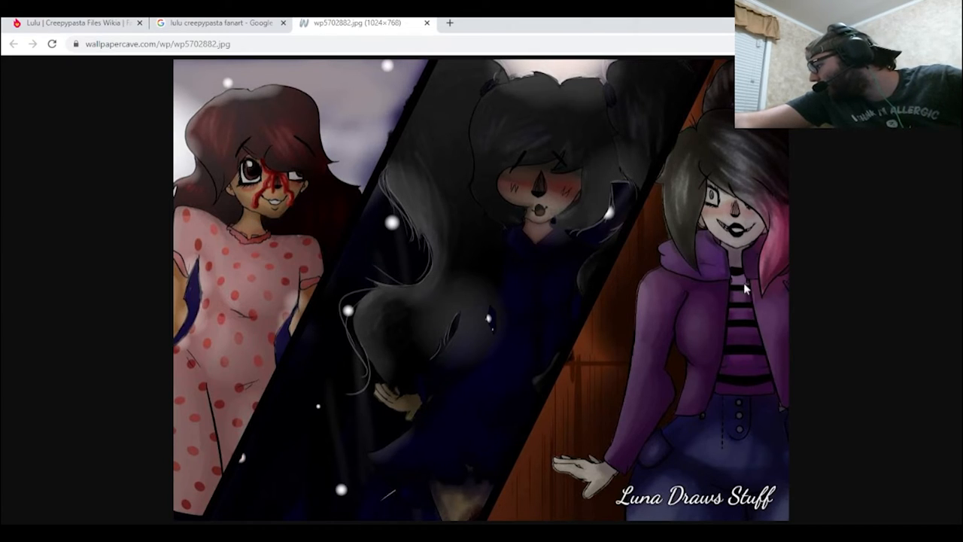
mouse_move(740, 290)
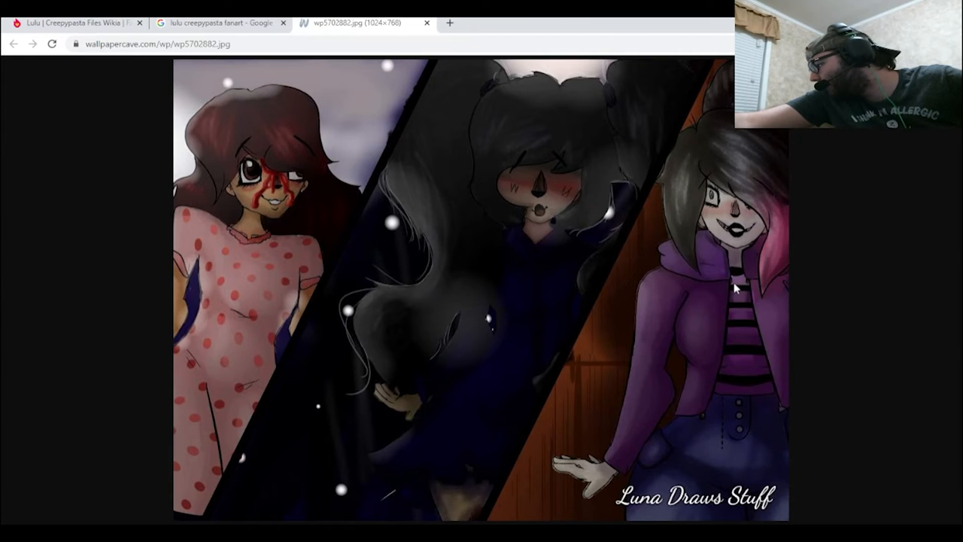
mouse_move(719, 272)
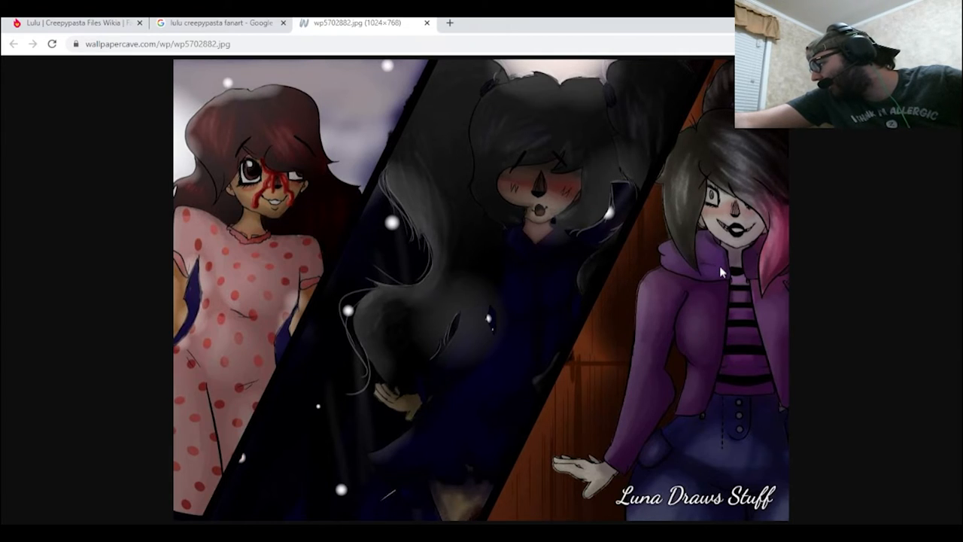